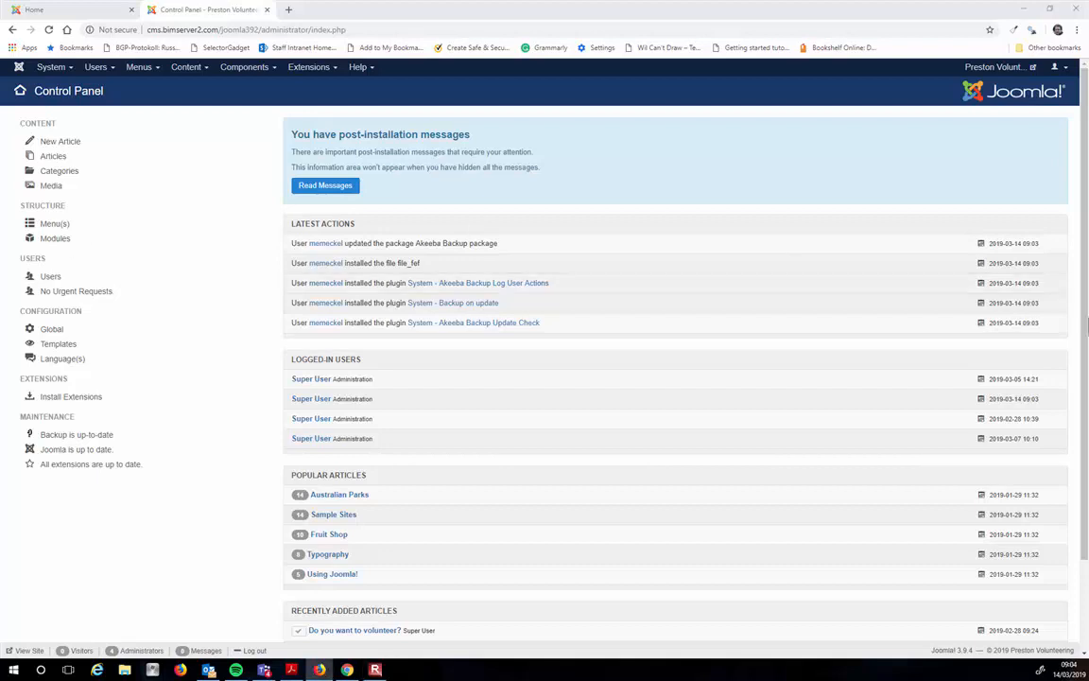
mouse_move(51, 185)
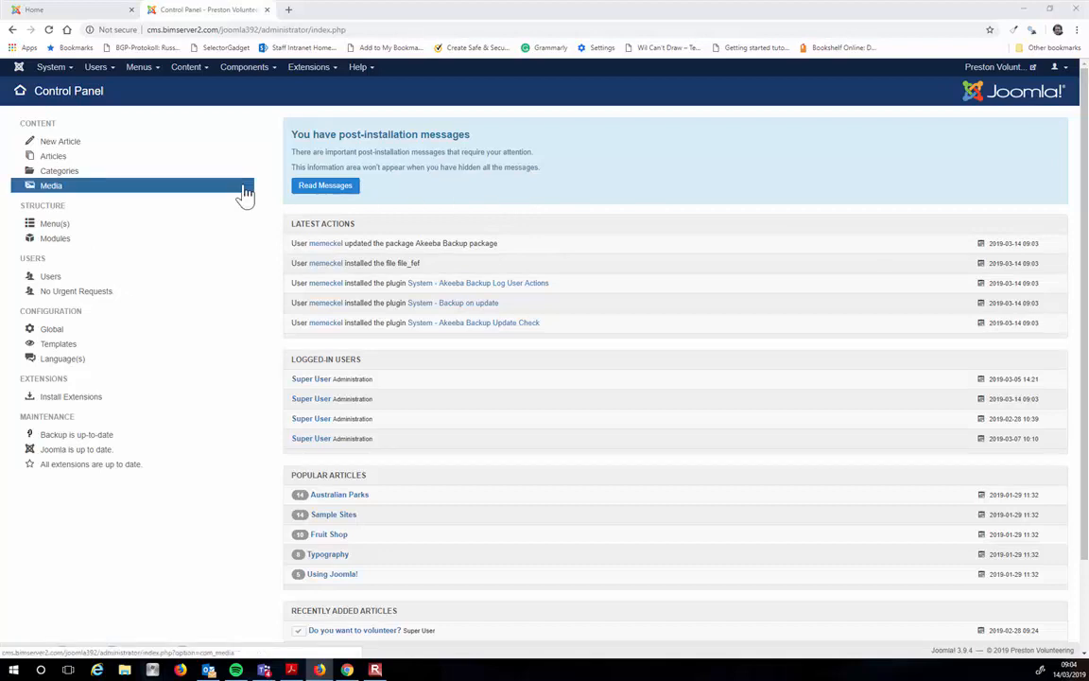
mouse_move(263, 180)
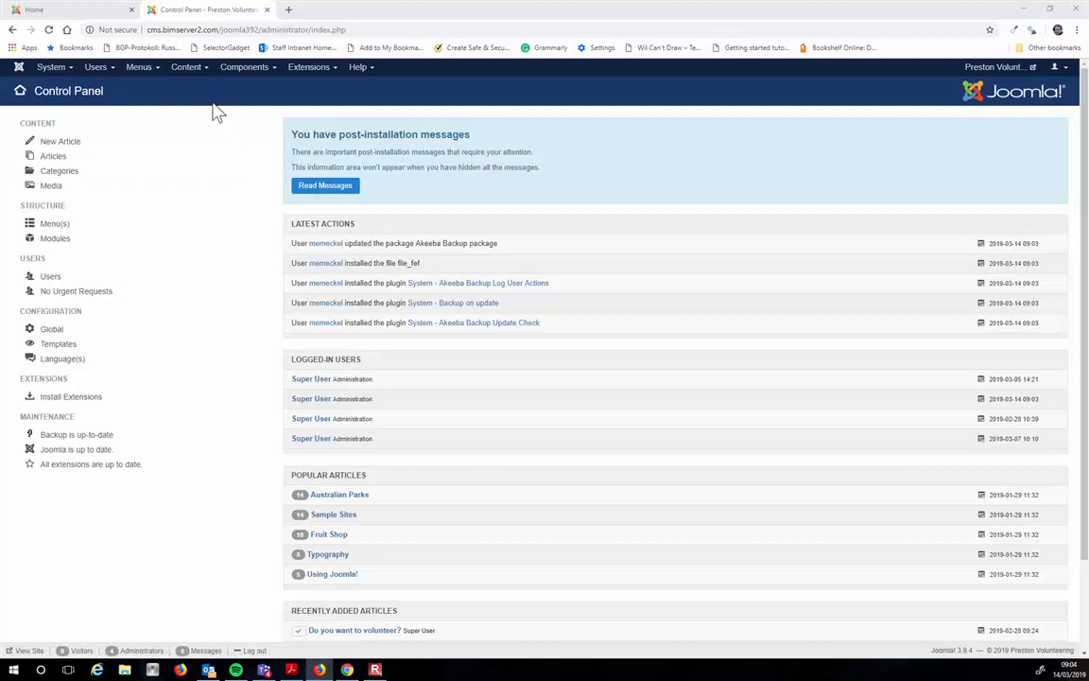
Bring up the Content menu from the administrator control panel.
click(186, 66)
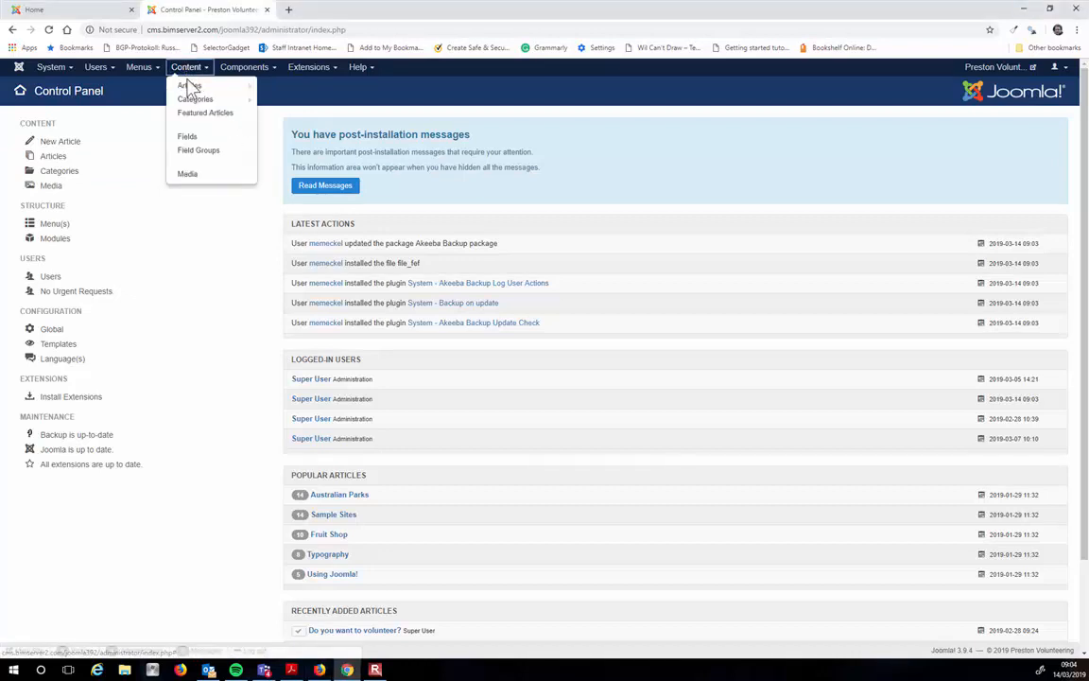
mouse_move(189, 85)
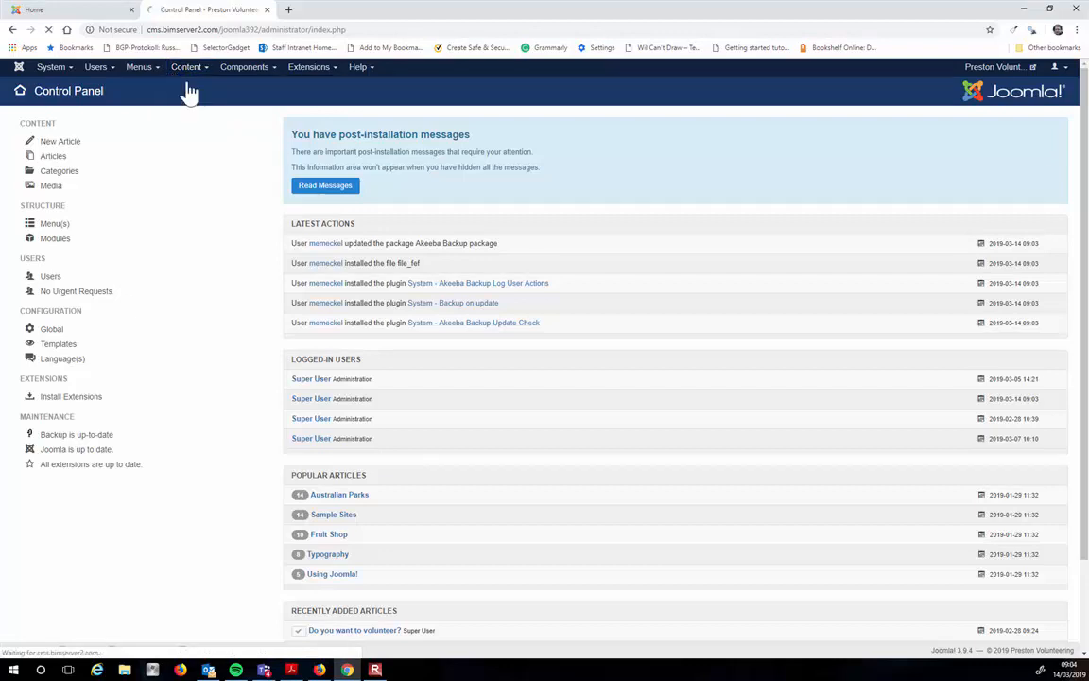
Open 'Do you want to volunteer?' from Articles, note its TinyMCE toolbar, and close it unsaved.
click(53, 155)
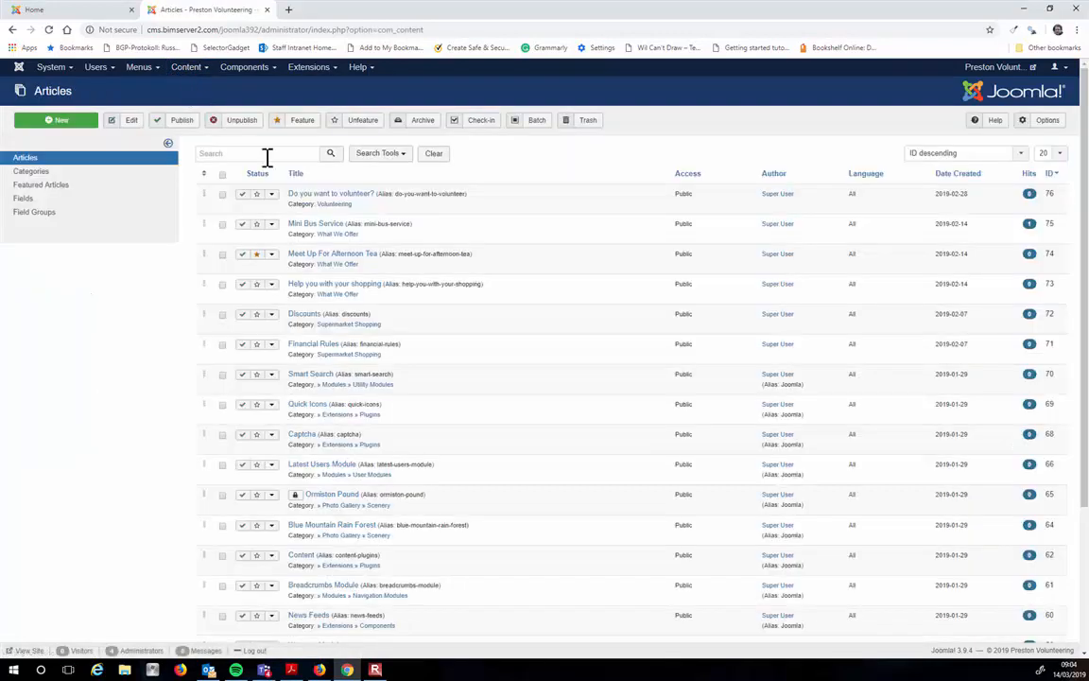
click(331, 193)
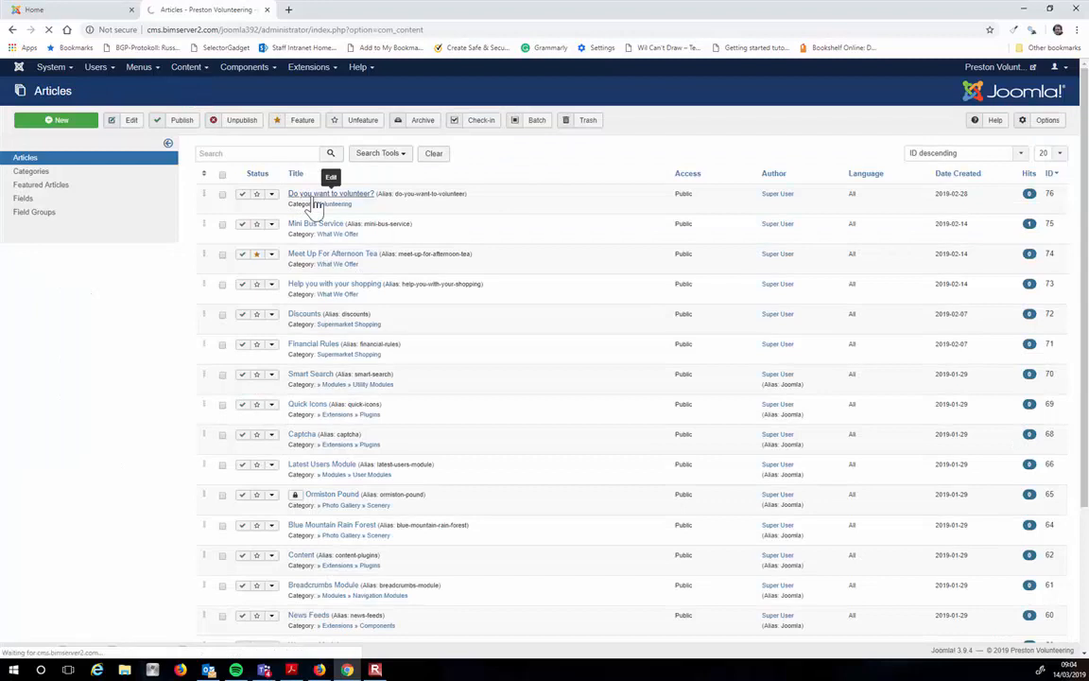
click(330, 192)
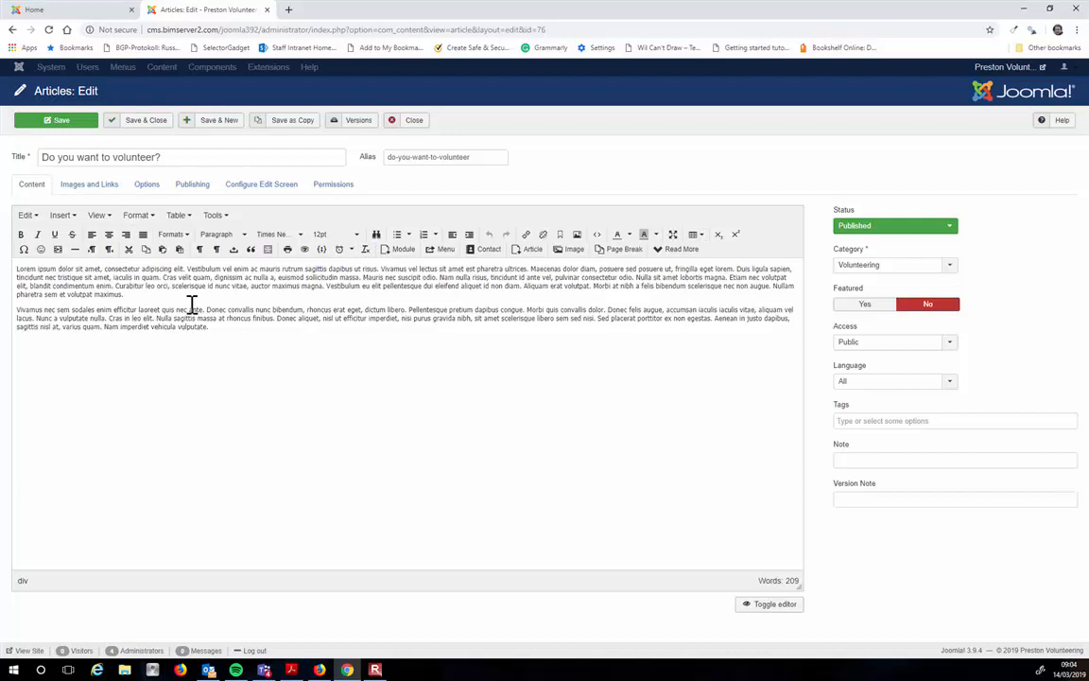
mouse_move(417, 138)
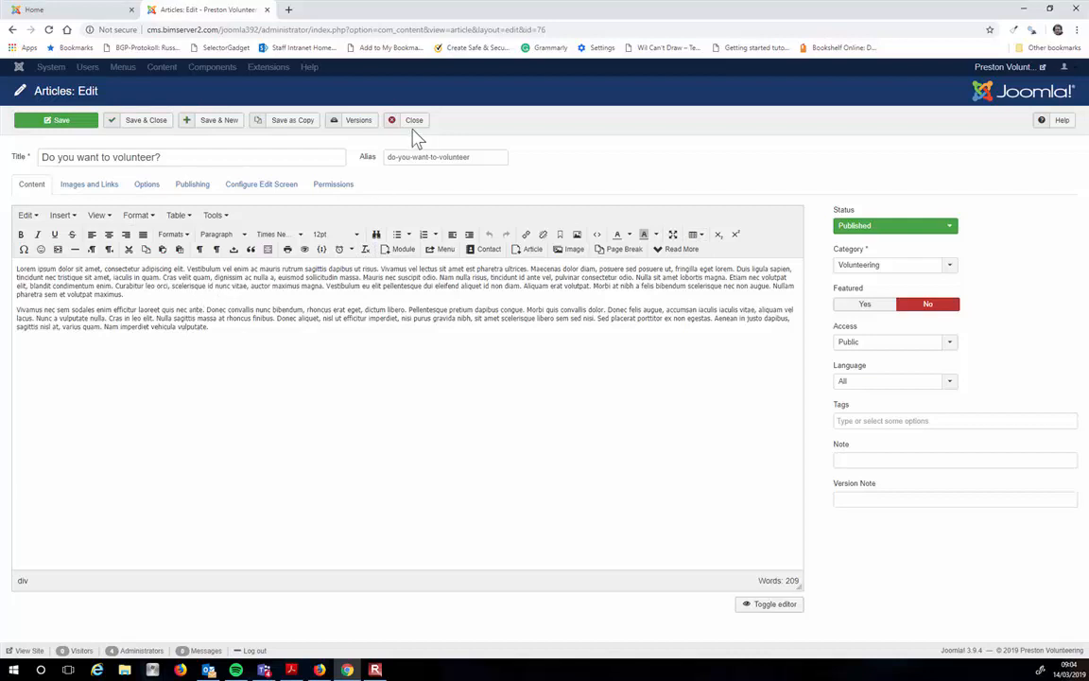
click(414, 120)
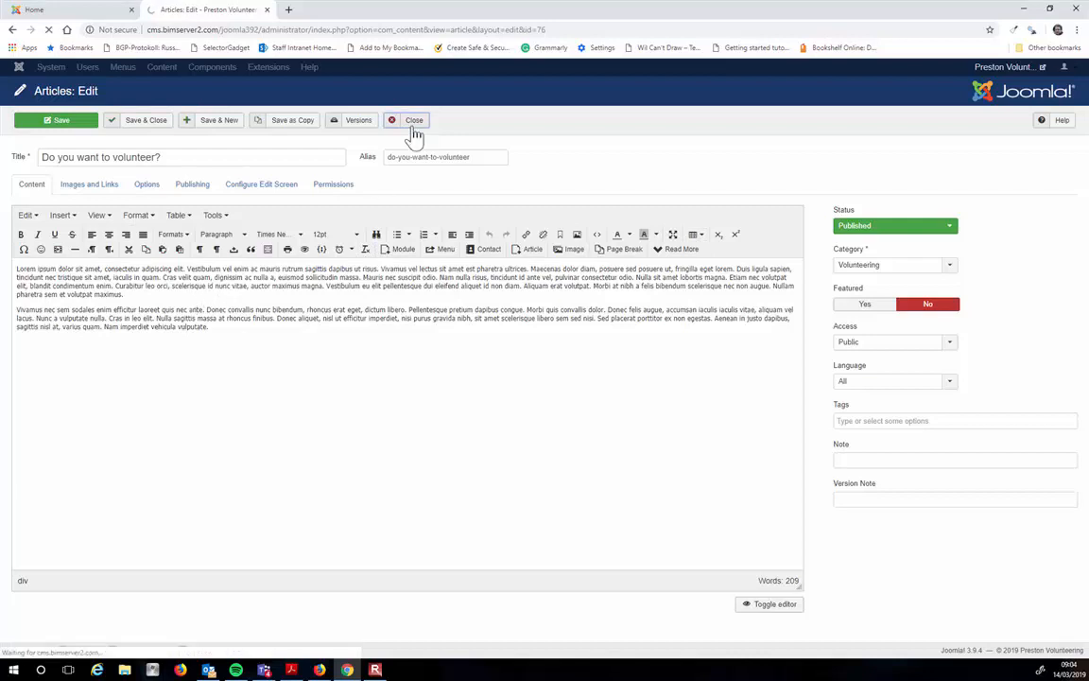
Close the article back to the list and bring up the Extensions menu.
click(413, 120)
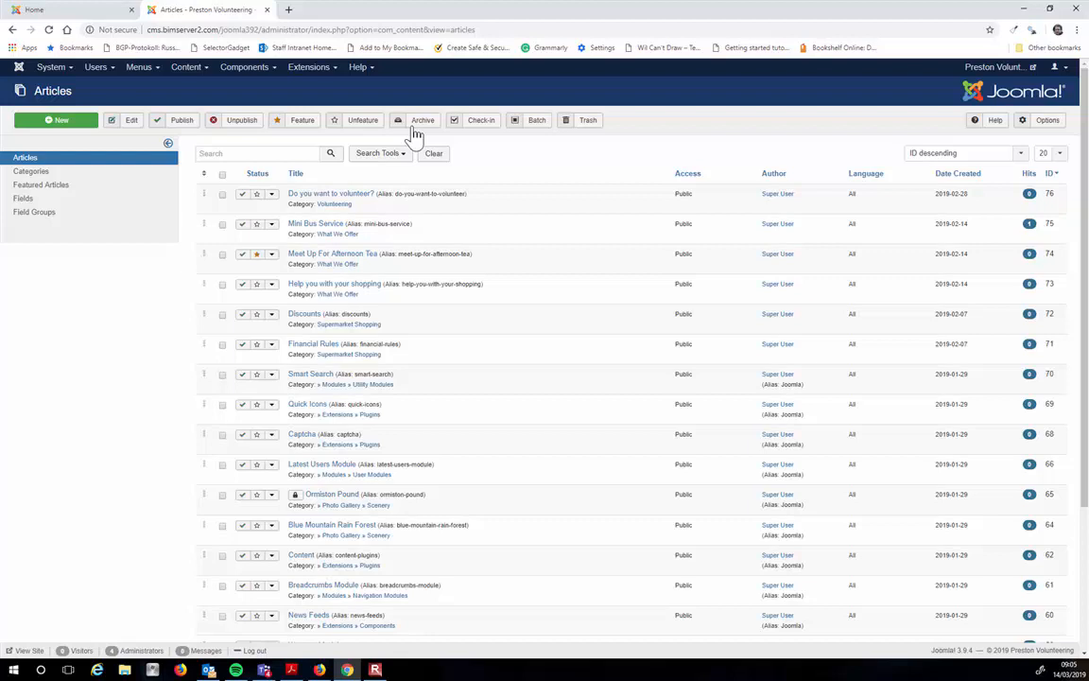
mouse_move(412, 137)
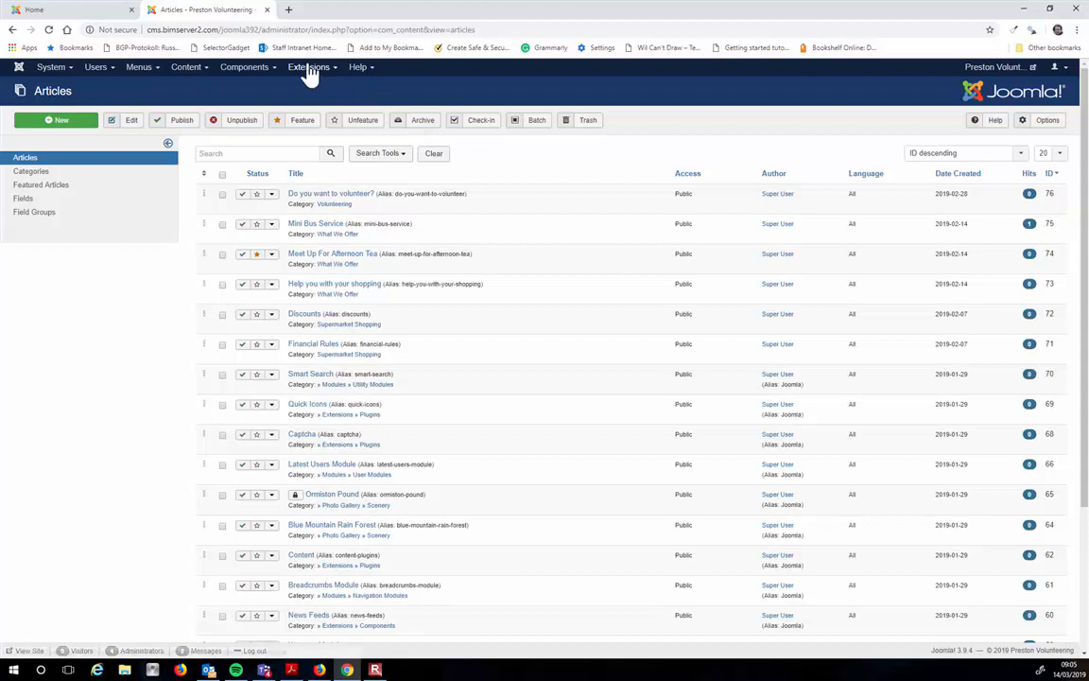
click(308, 67)
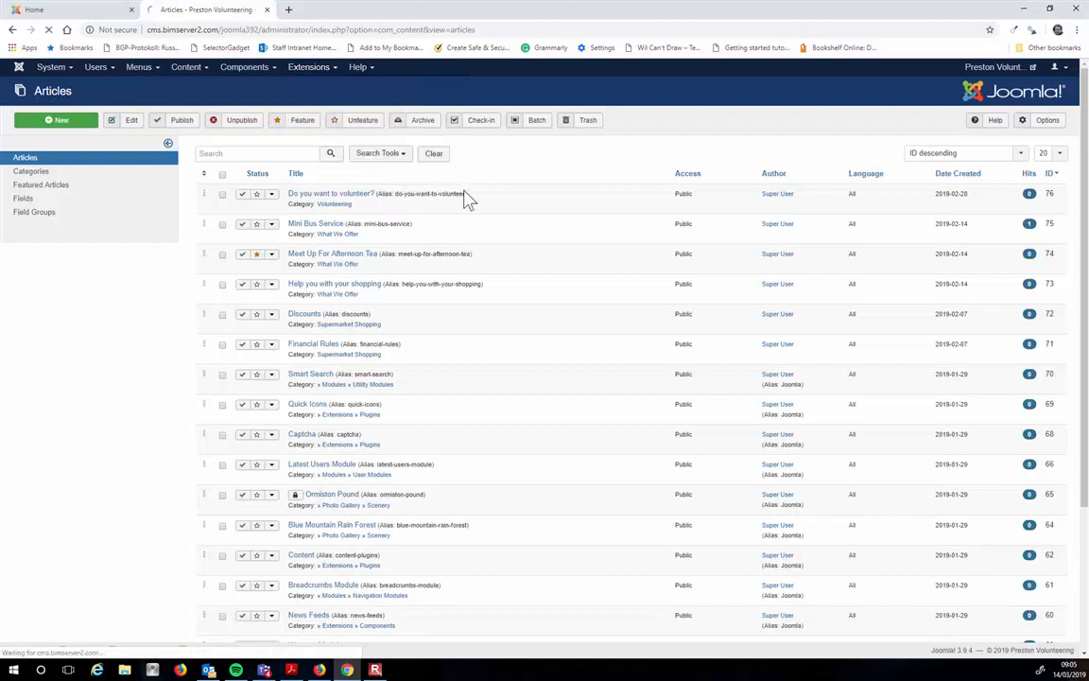
Search Install from Web for 'jce' and open the JCE editor card.
click(309, 66)
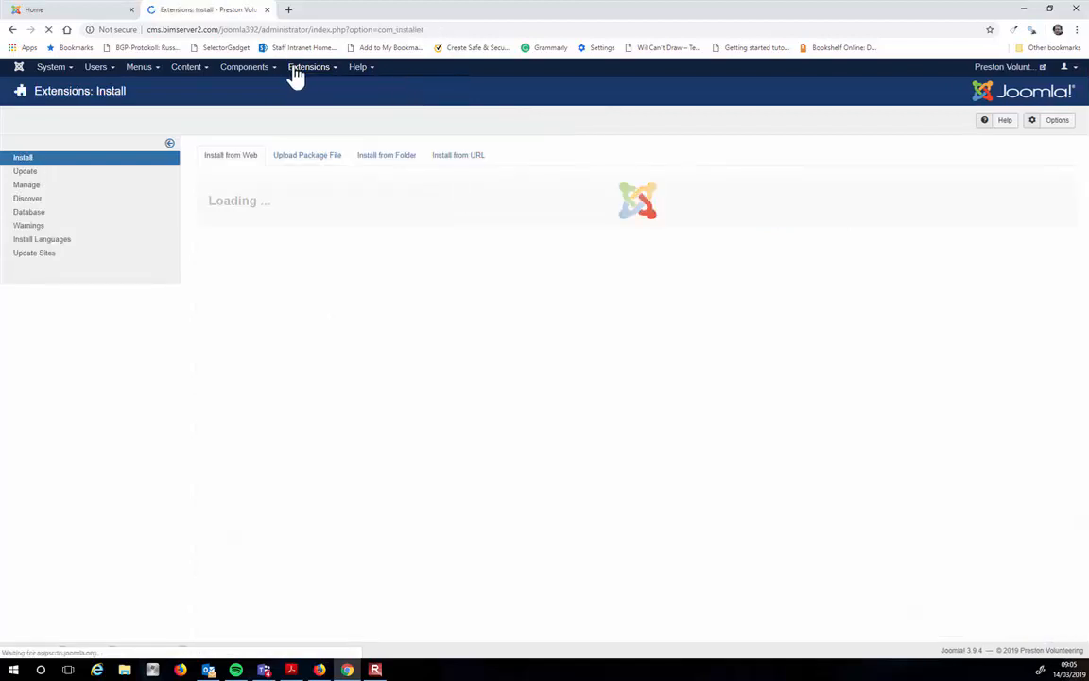
click(312, 67)
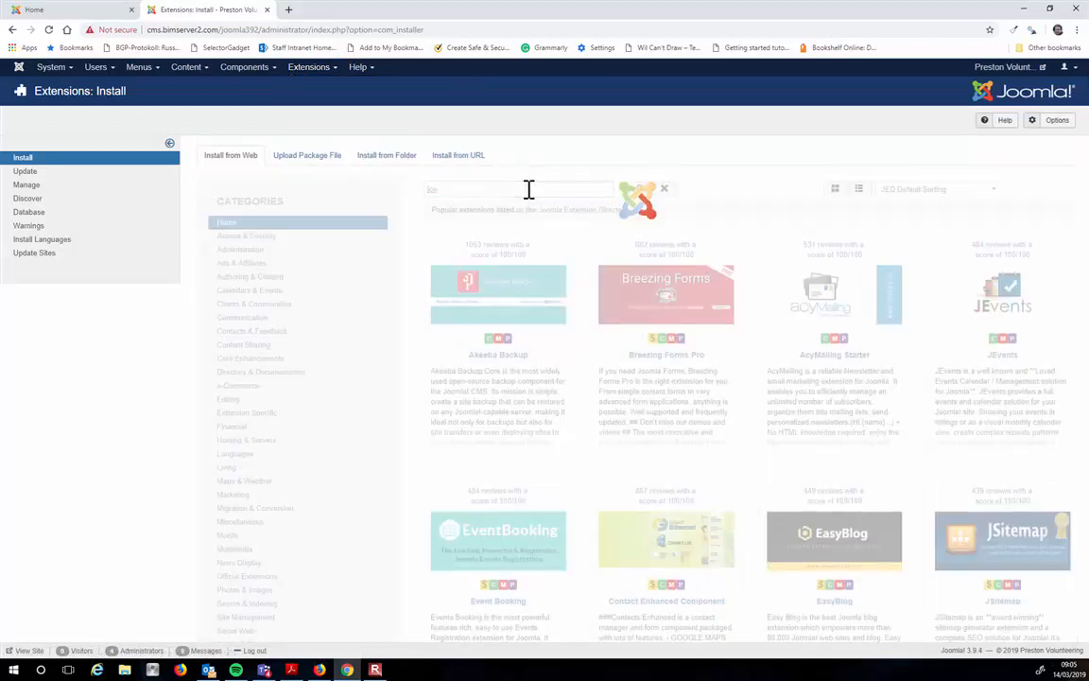
text(jce)
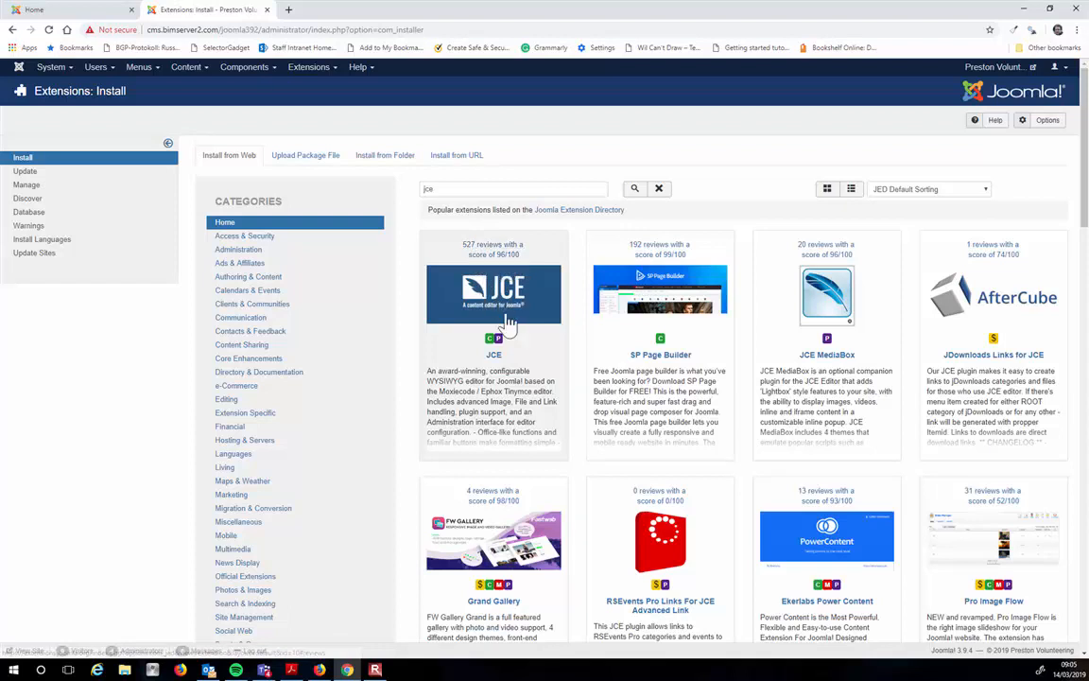
mouse_move(468, 387)
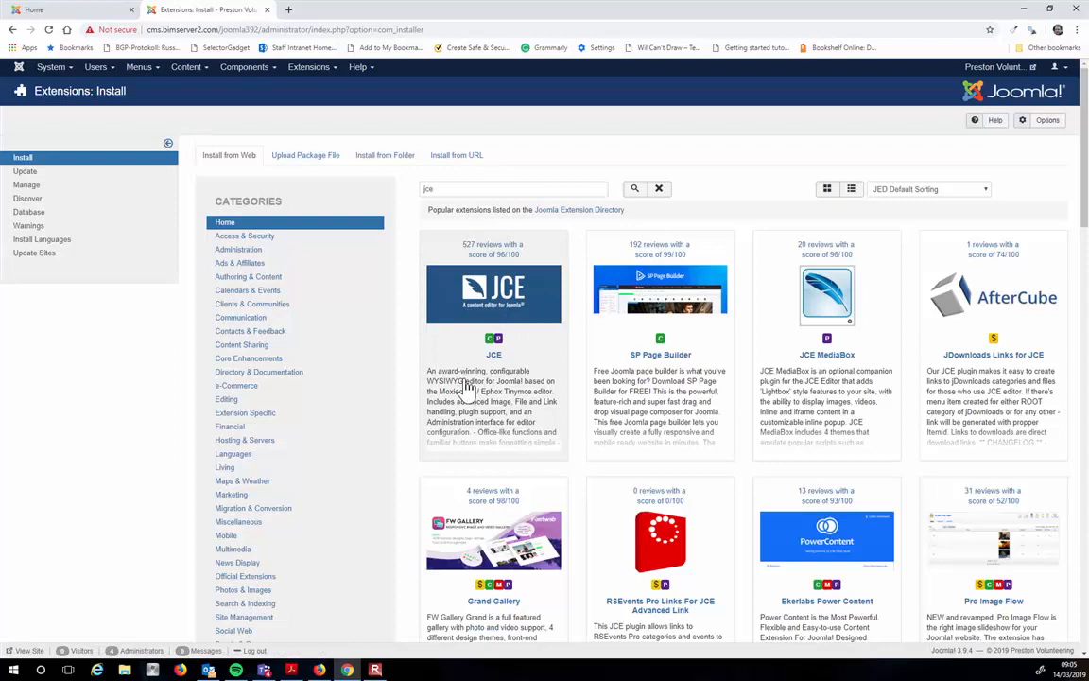
mouse_move(428, 392)
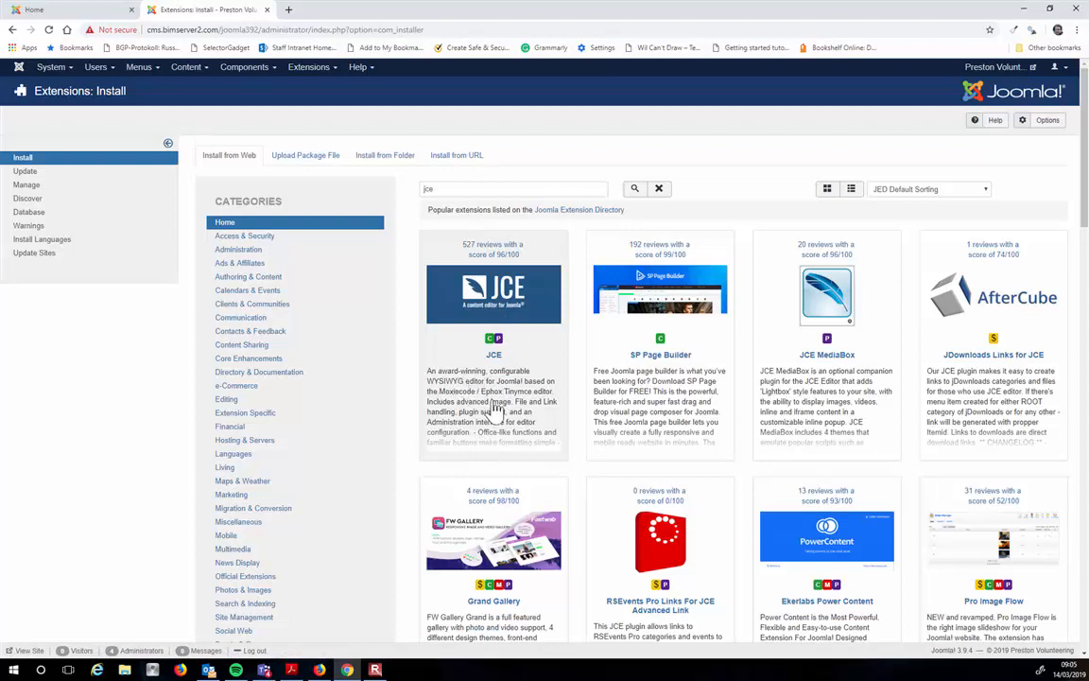
click(492, 293)
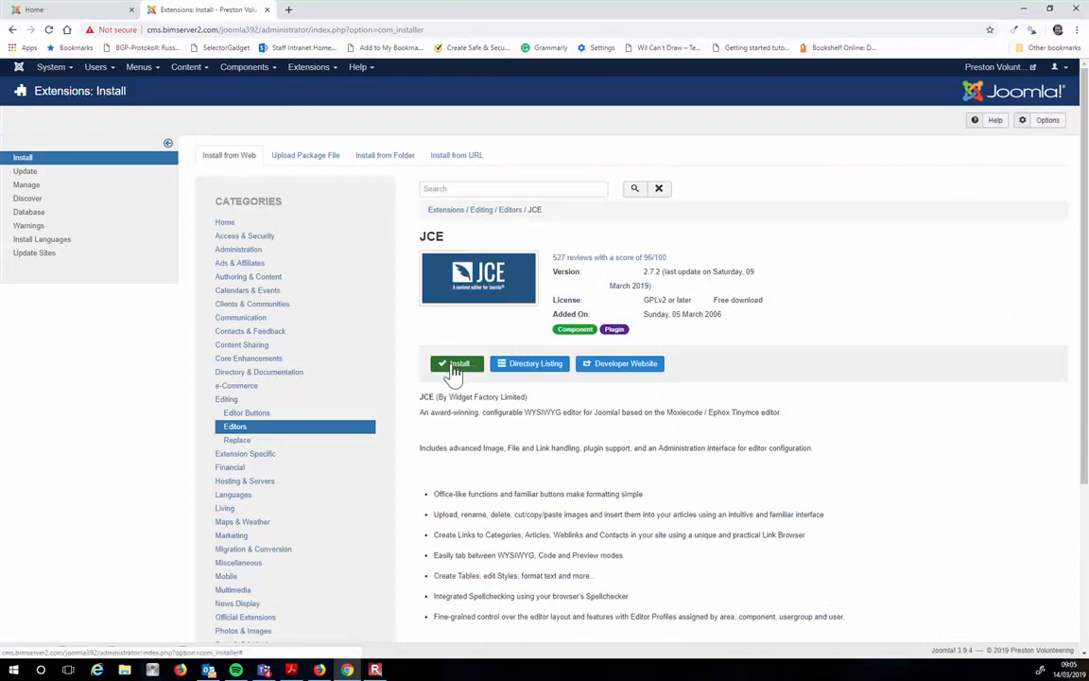
Install JCE Editor 2.7.2 from the web, confirming the installation.
click(457, 363)
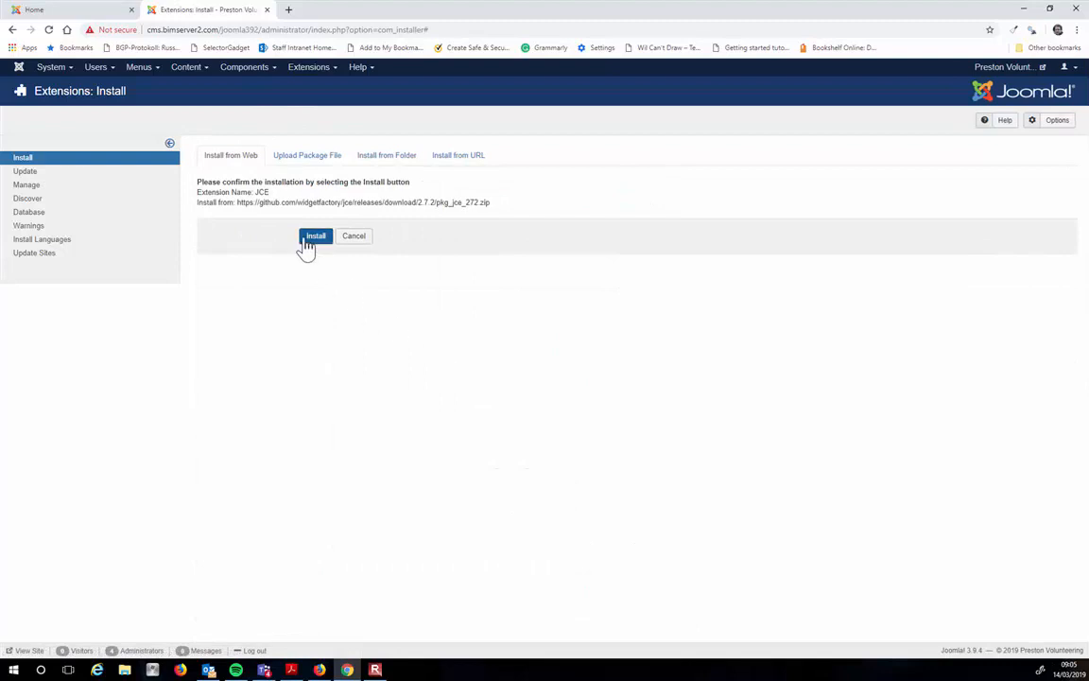
click(315, 235)
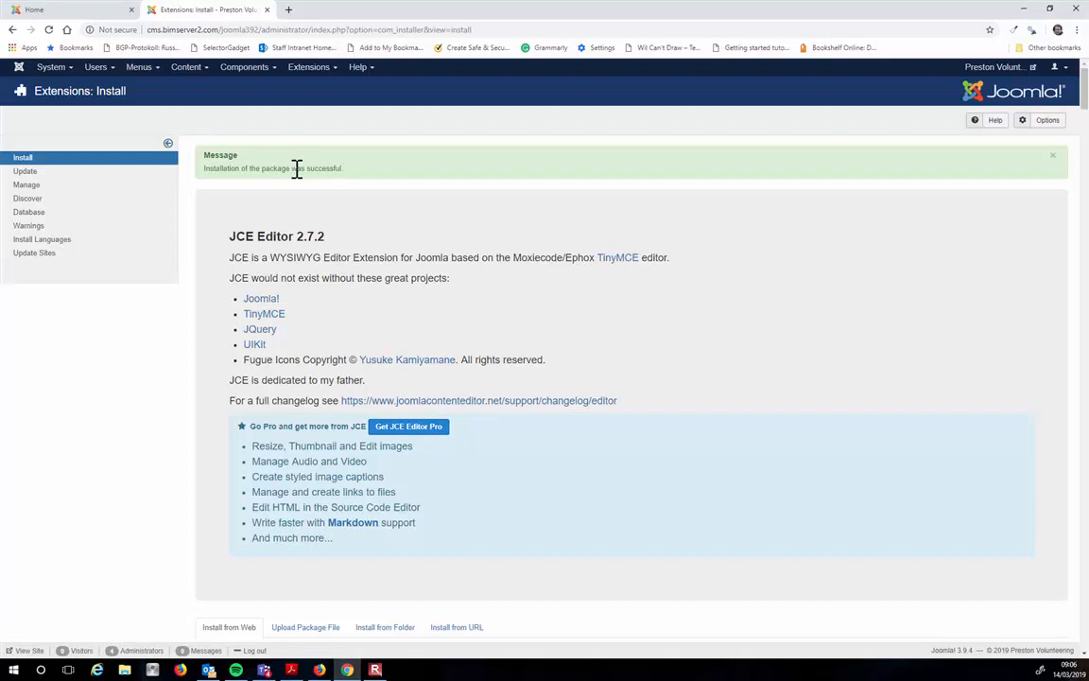
click(50, 66)
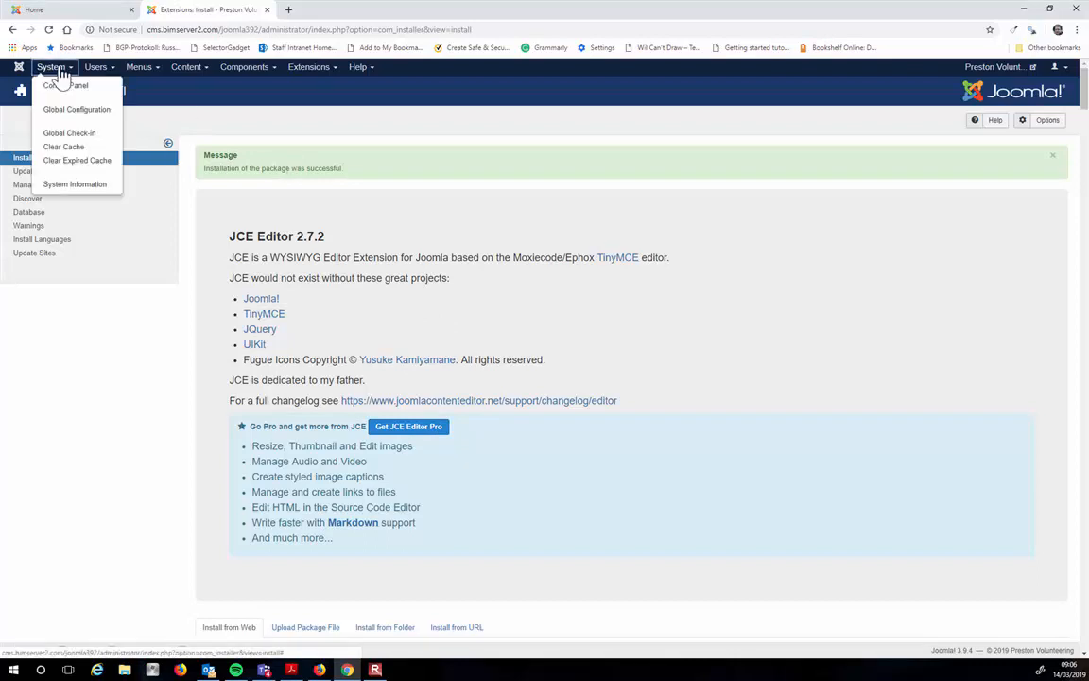
mouse_move(76, 109)
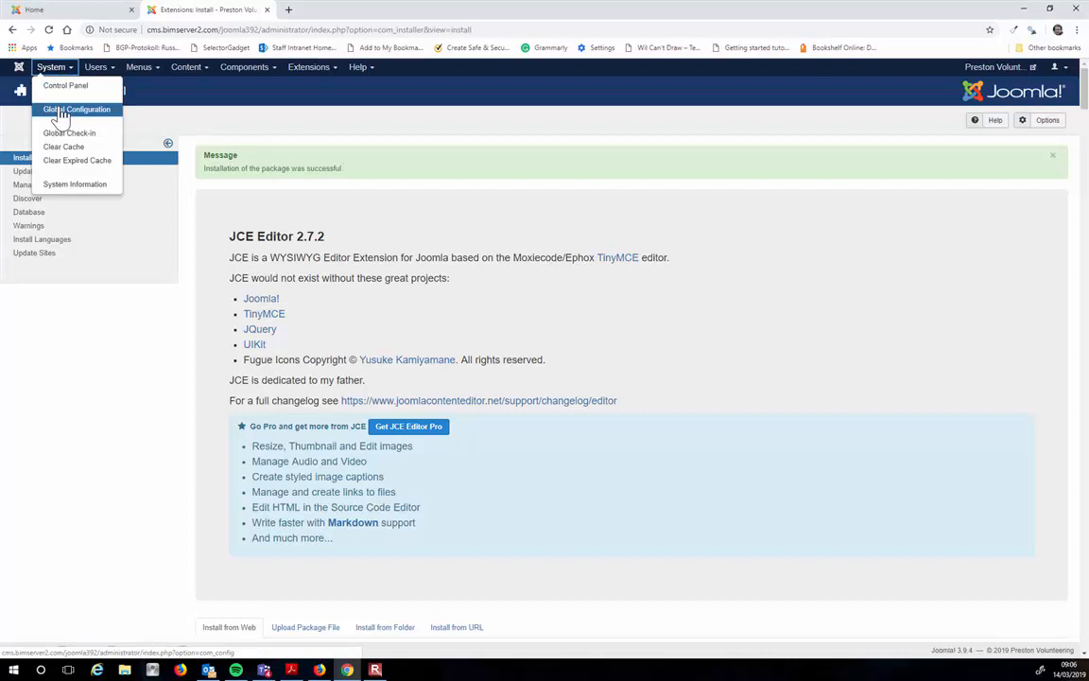
Reopen 'Do you want to volunteer?' from Content > Articles, then close it unsaved.
click(186, 66)
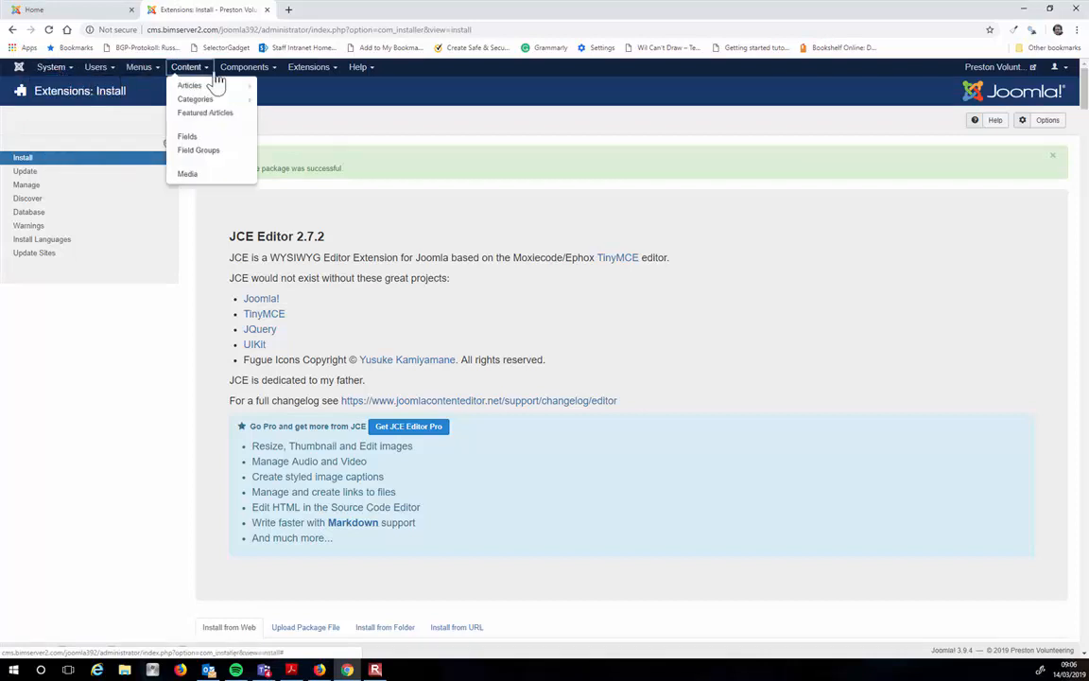
click(189, 85)
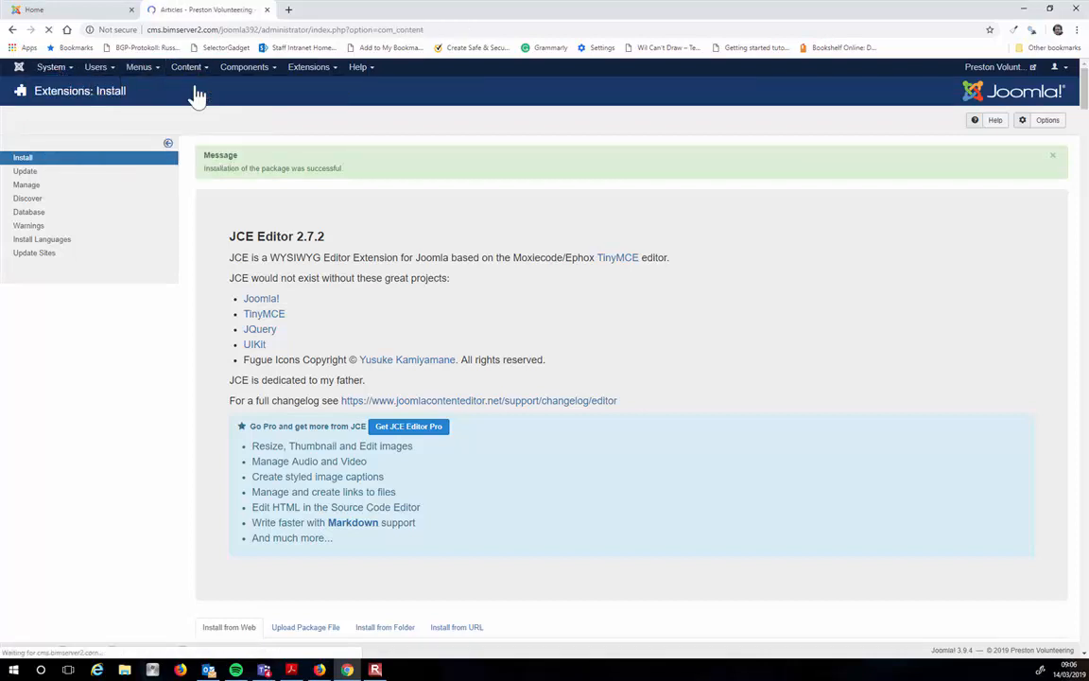
click(186, 66)
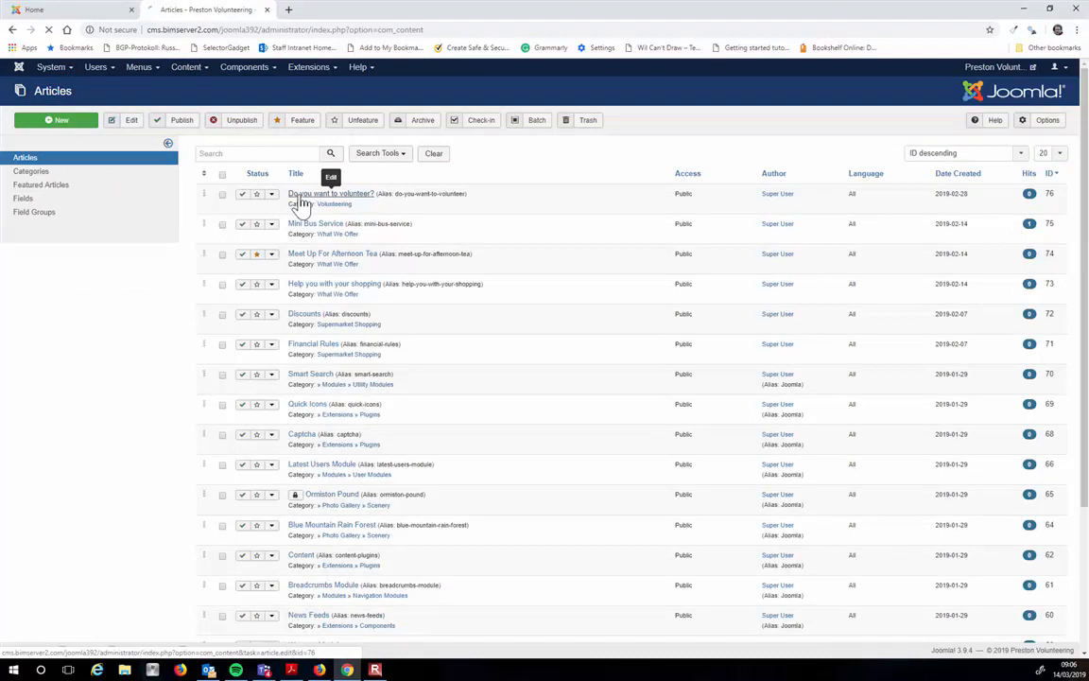
click(330, 194)
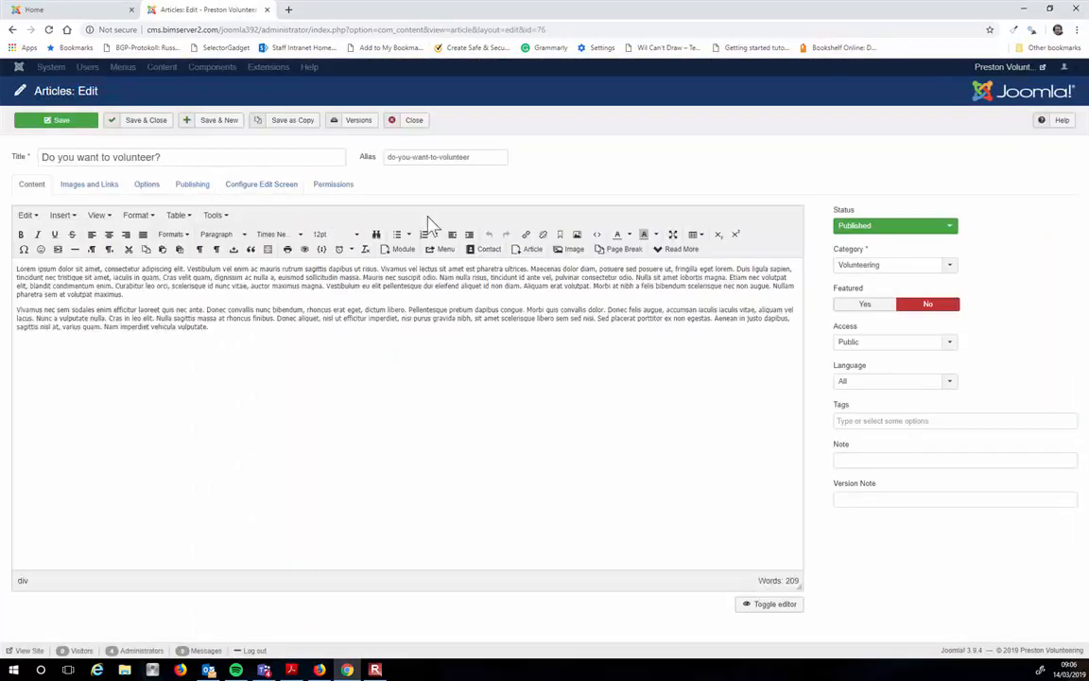
mouse_move(402, 127)
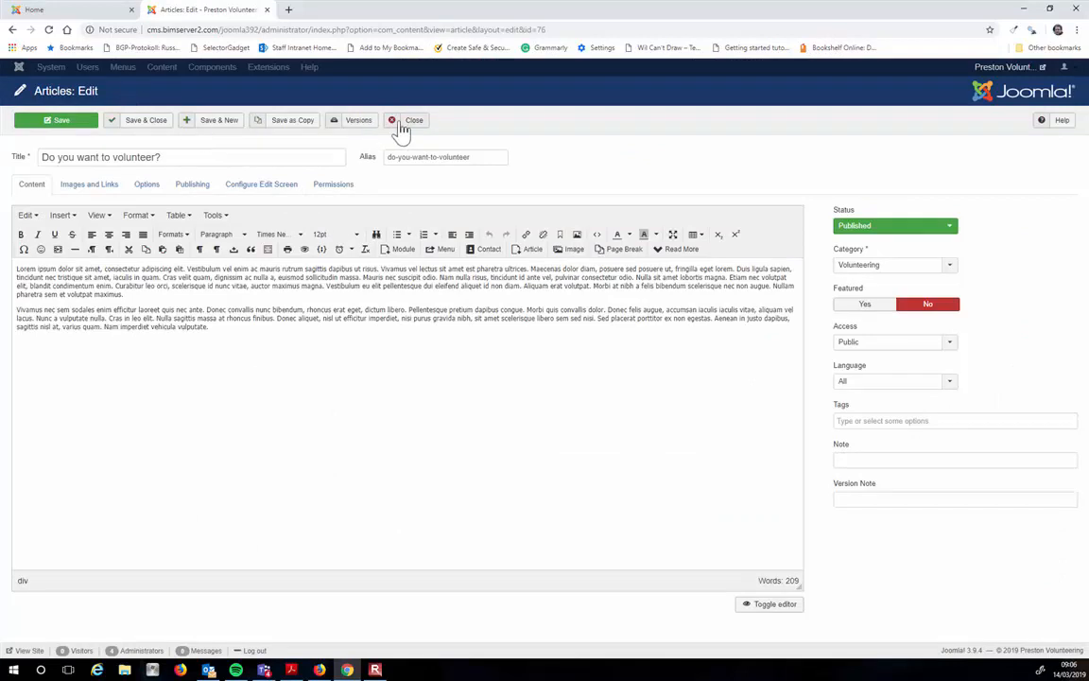
click(414, 120)
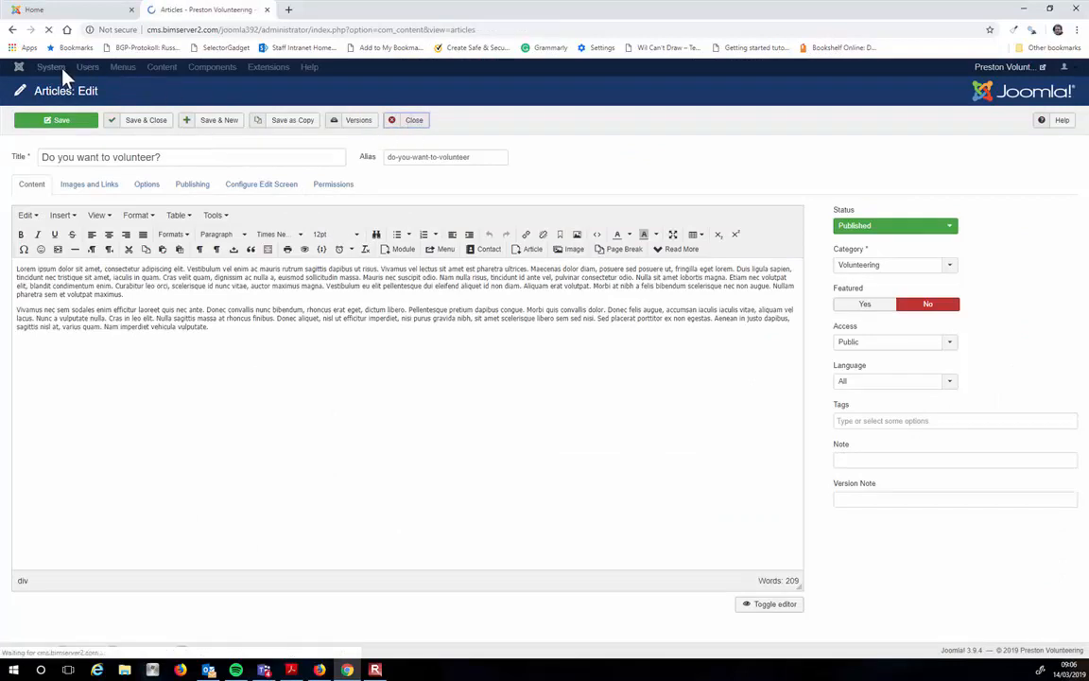
In Global Configuration set Default Editor to 'Editor - JCE' and Save & Close.
click(51, 66)
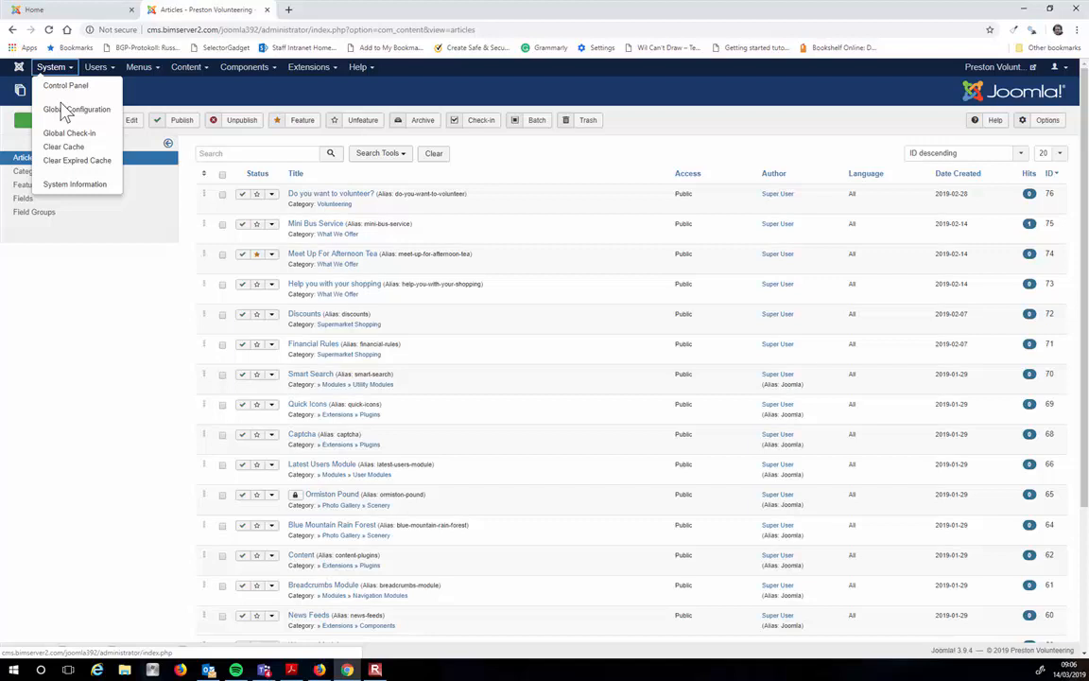
click(76, 109)
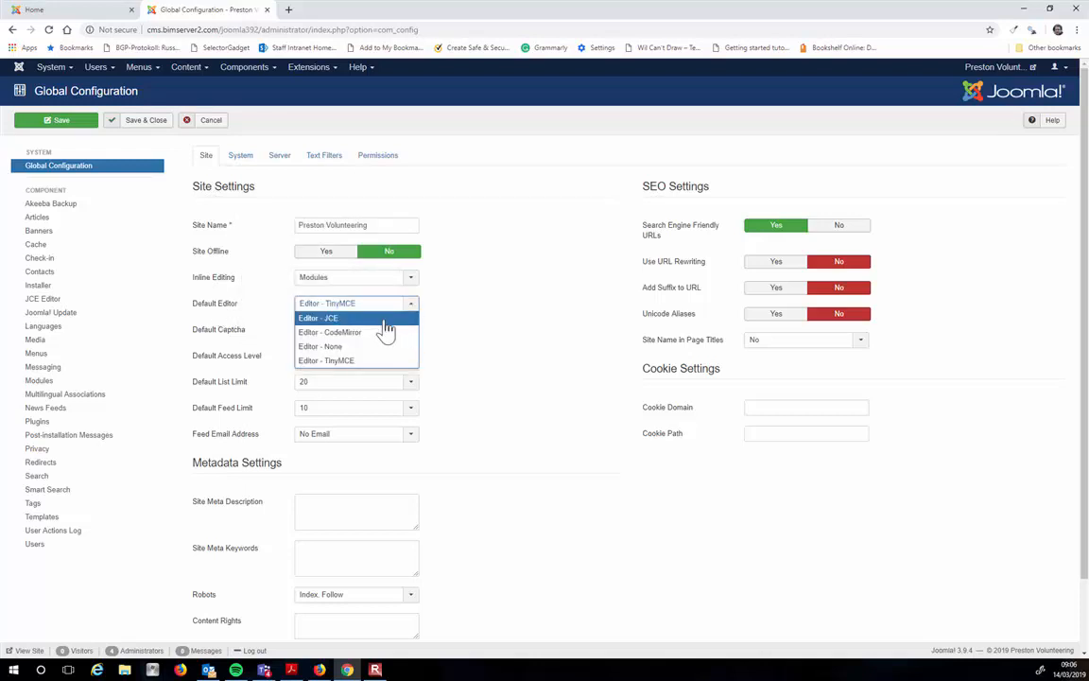
click(317, 317)
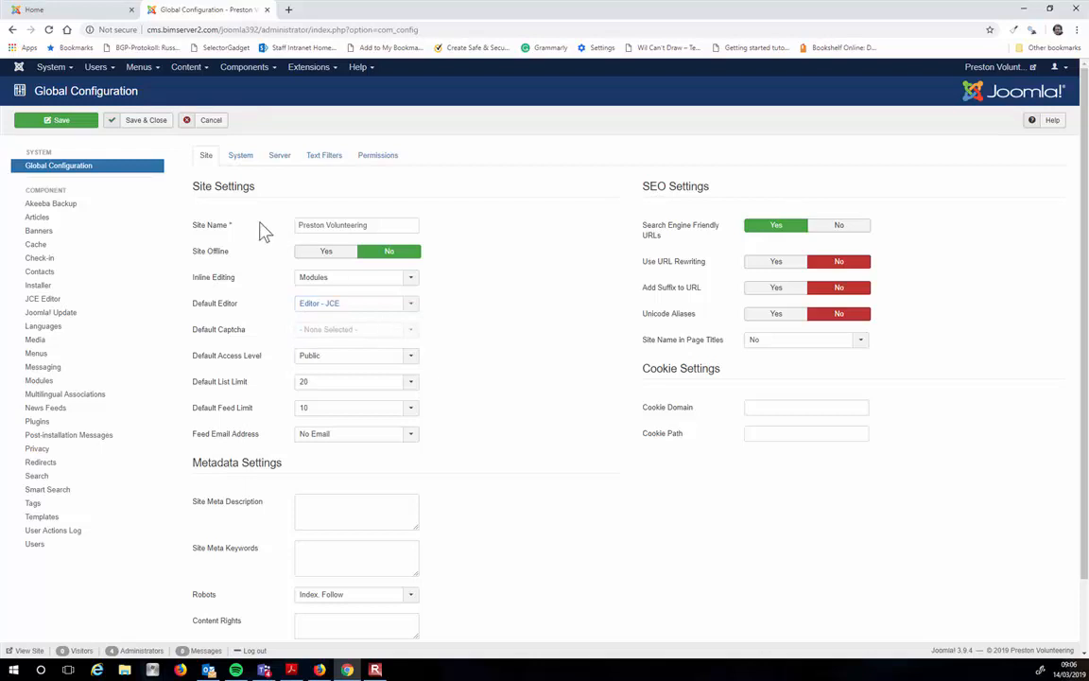
click(146, 121)
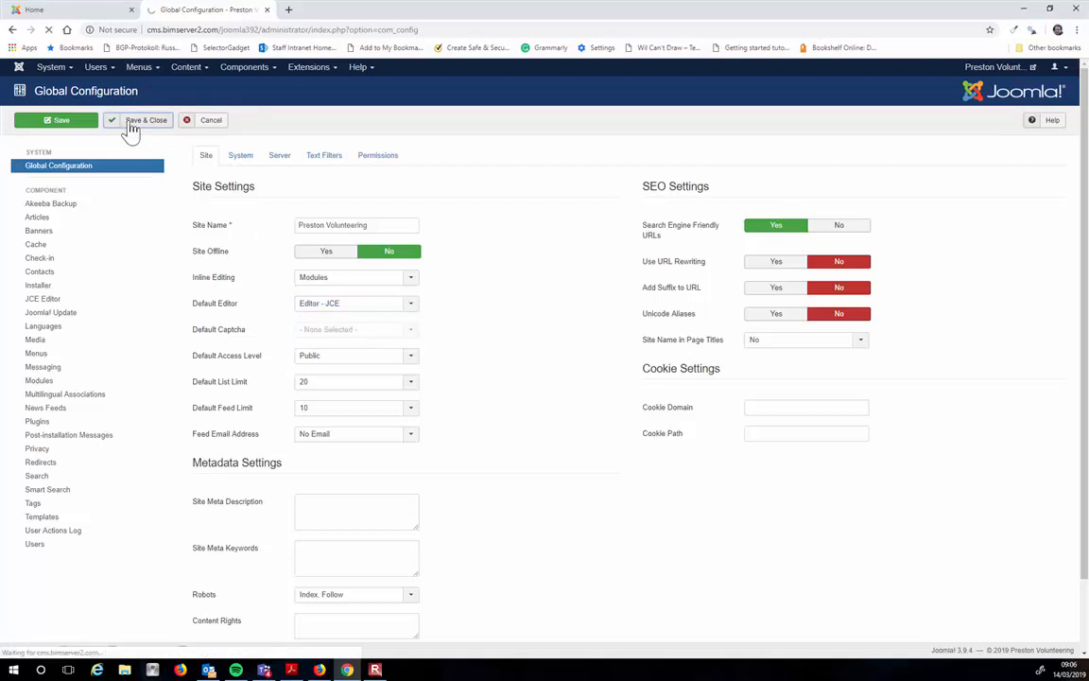
click(145, 120)
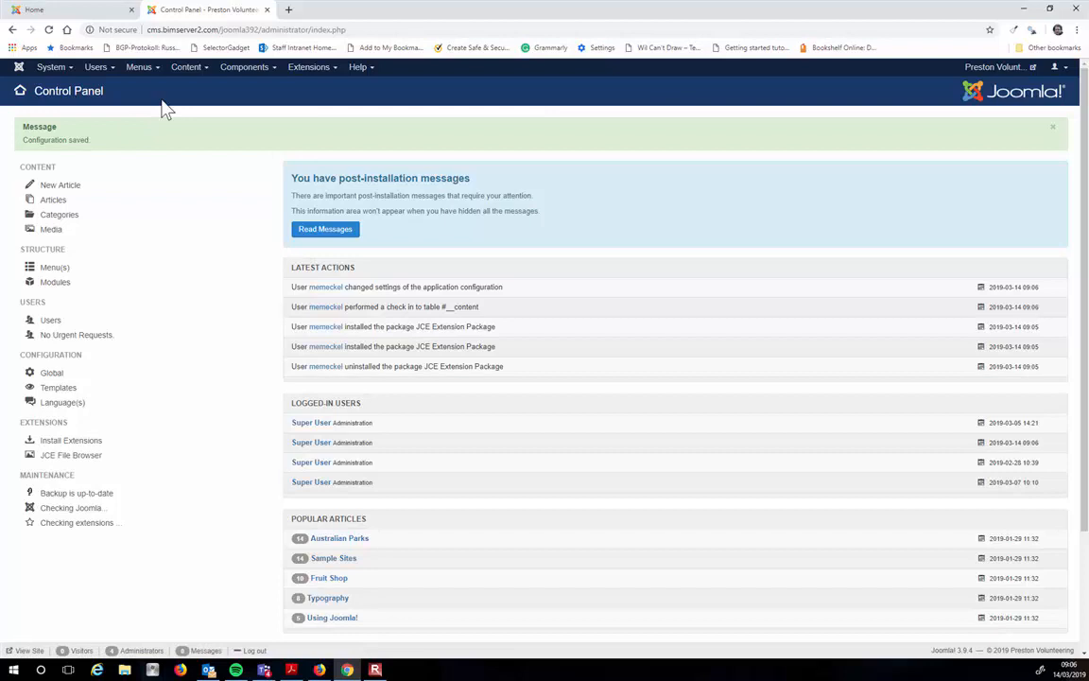
Navigate via Content > Articles to the articles list.
click(186, 66)
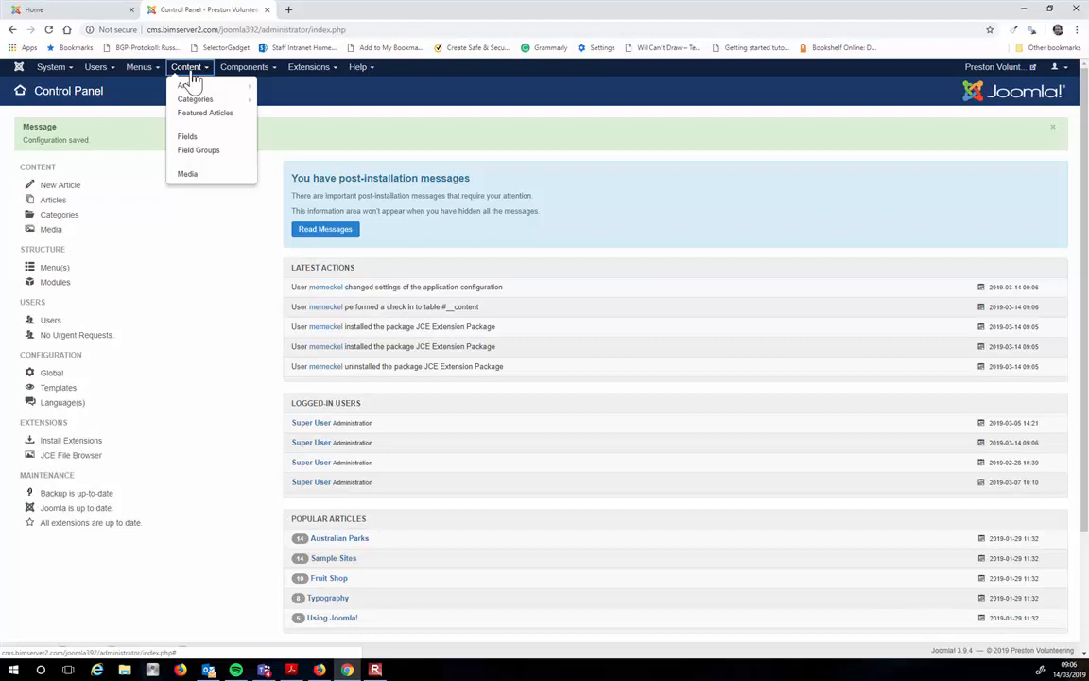
mouse_move(192, 85)
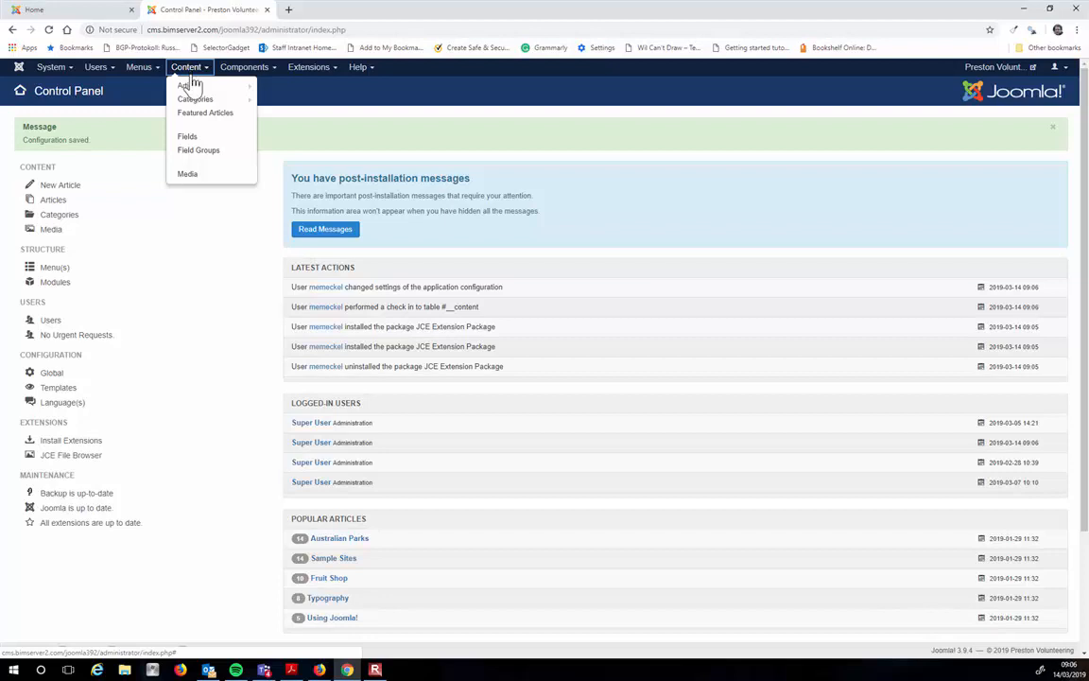
click(189, 85)
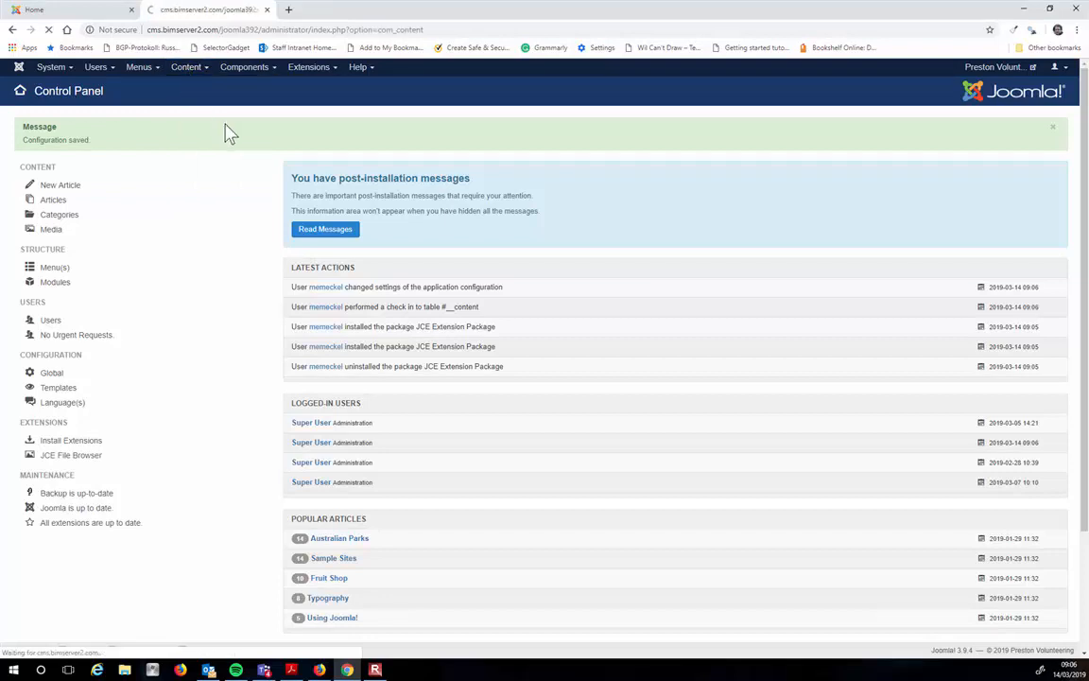
click(53, 199)
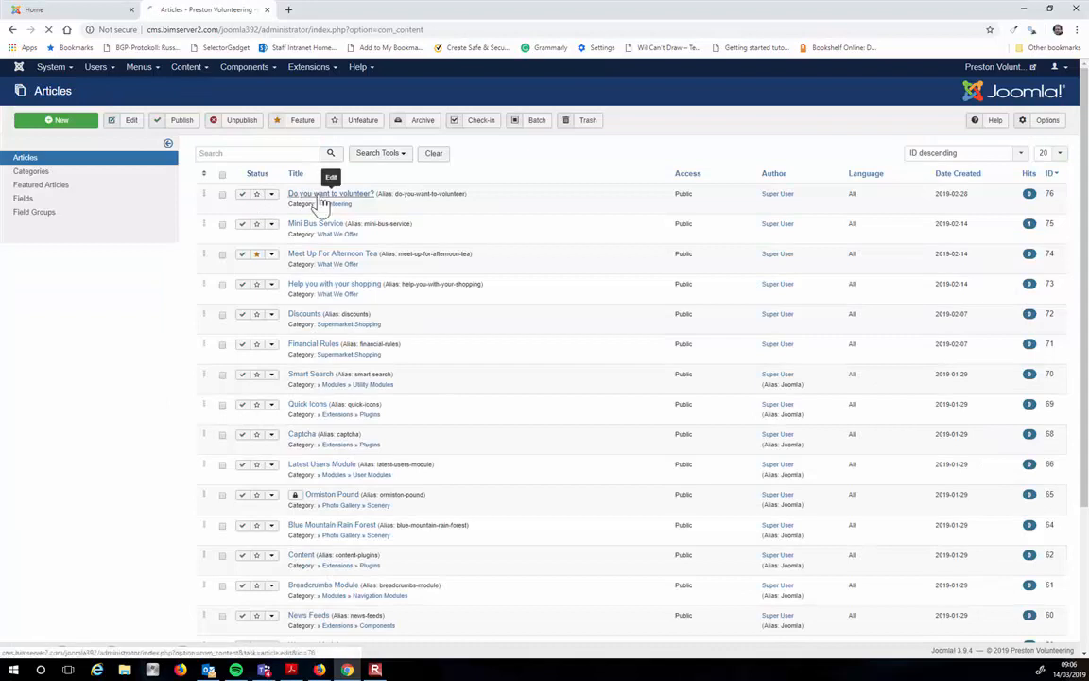
Open 'Do you want to volunteer?', verify the JCE toolbar, and close it.
click(329, 193)
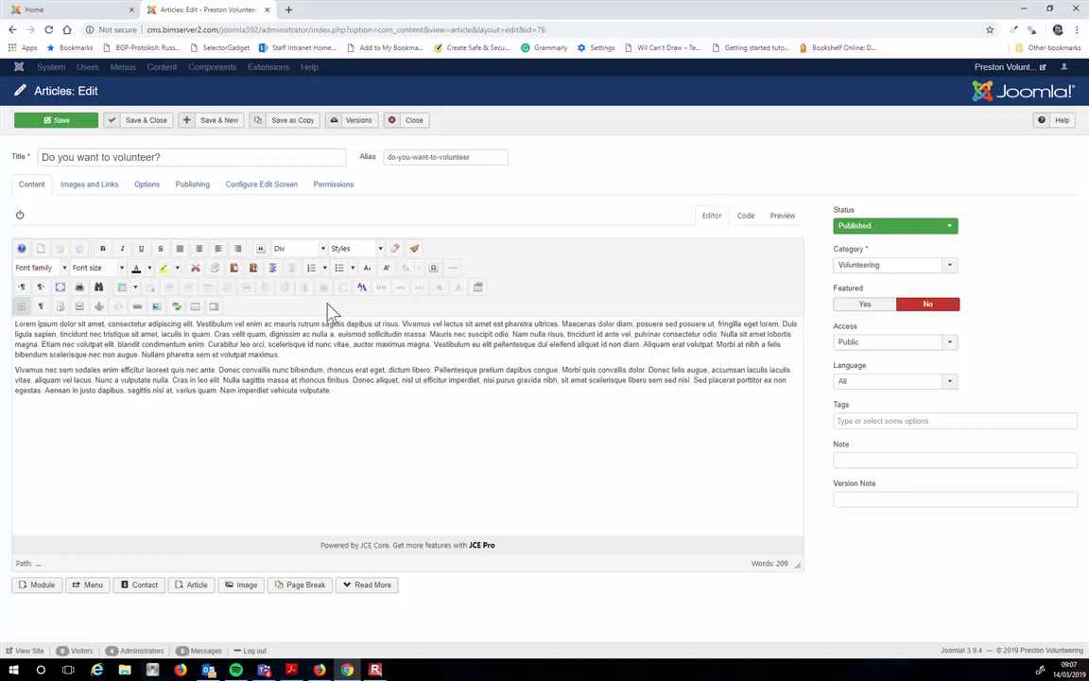
mouse_move(196, 248)
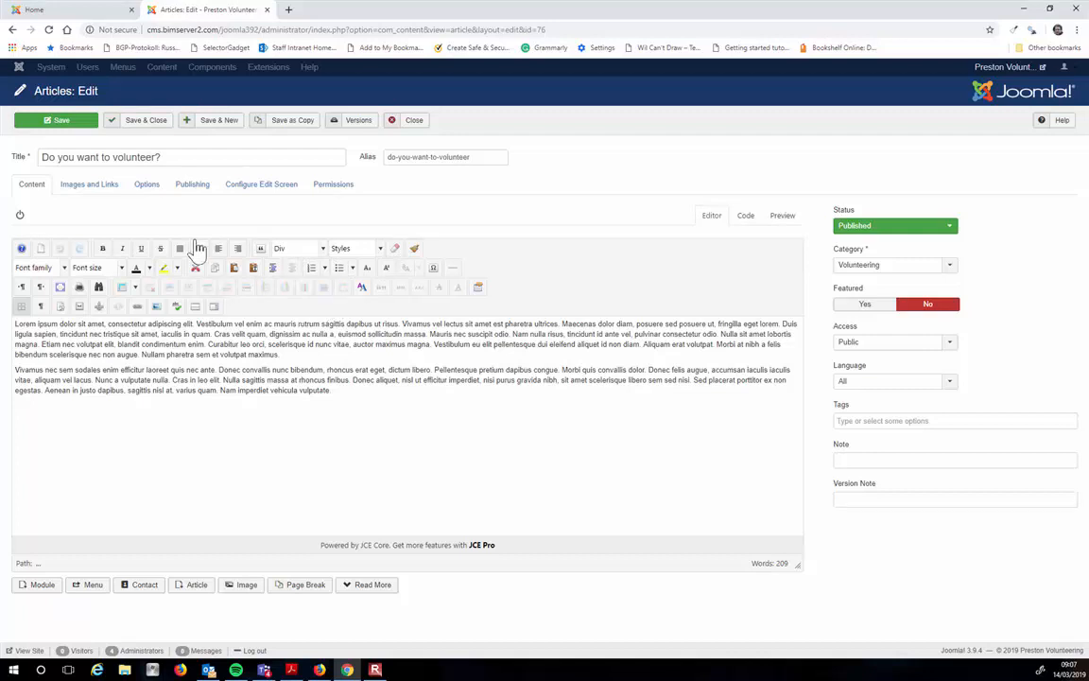
mouse_move(196, 307)
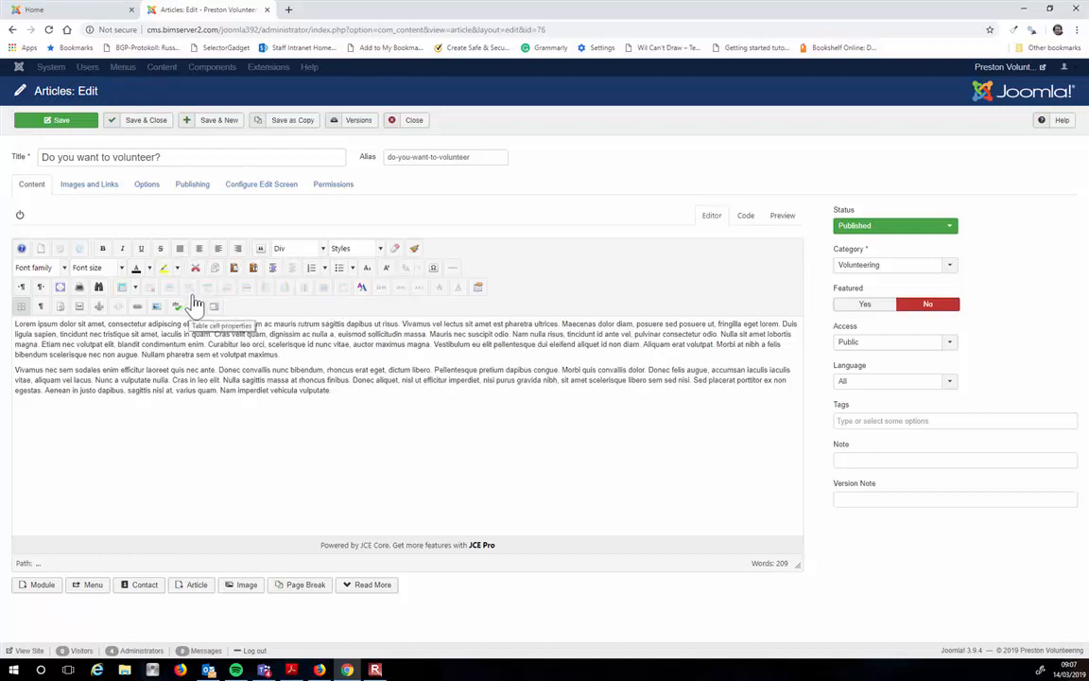
mouse_move(279, 312)
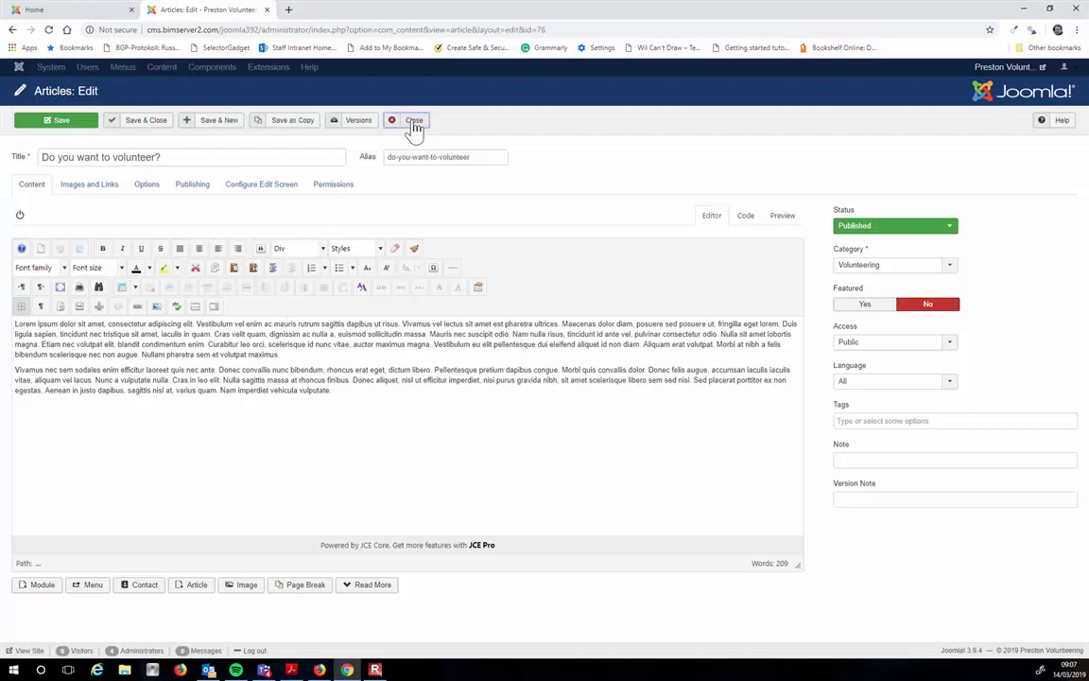
click(413, 120)
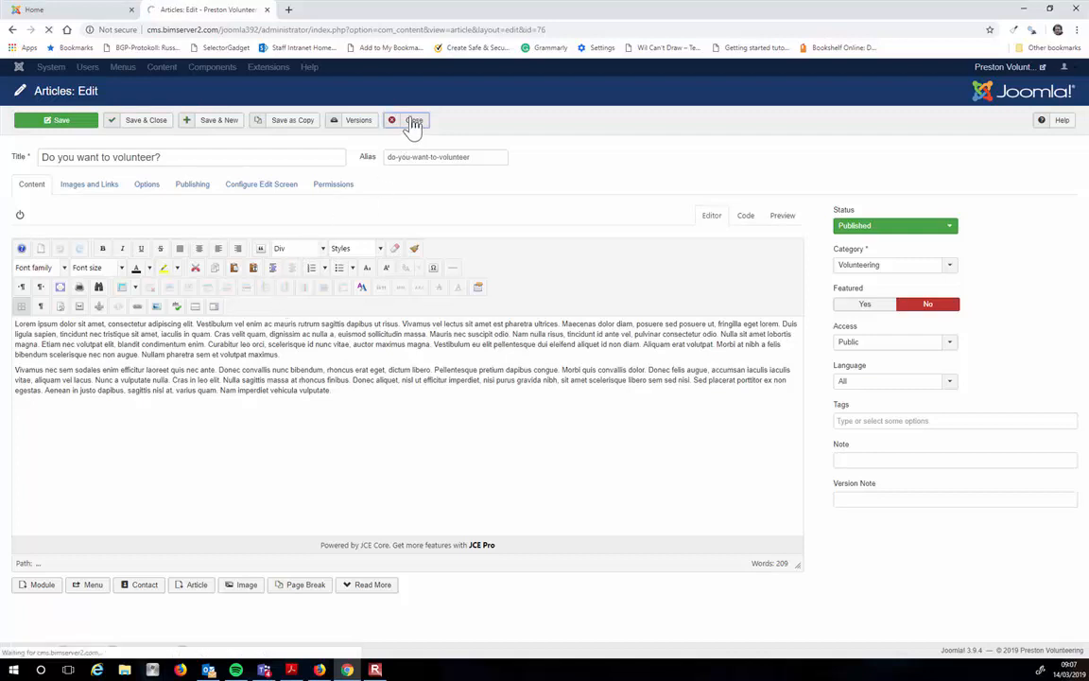
click(414, 120)
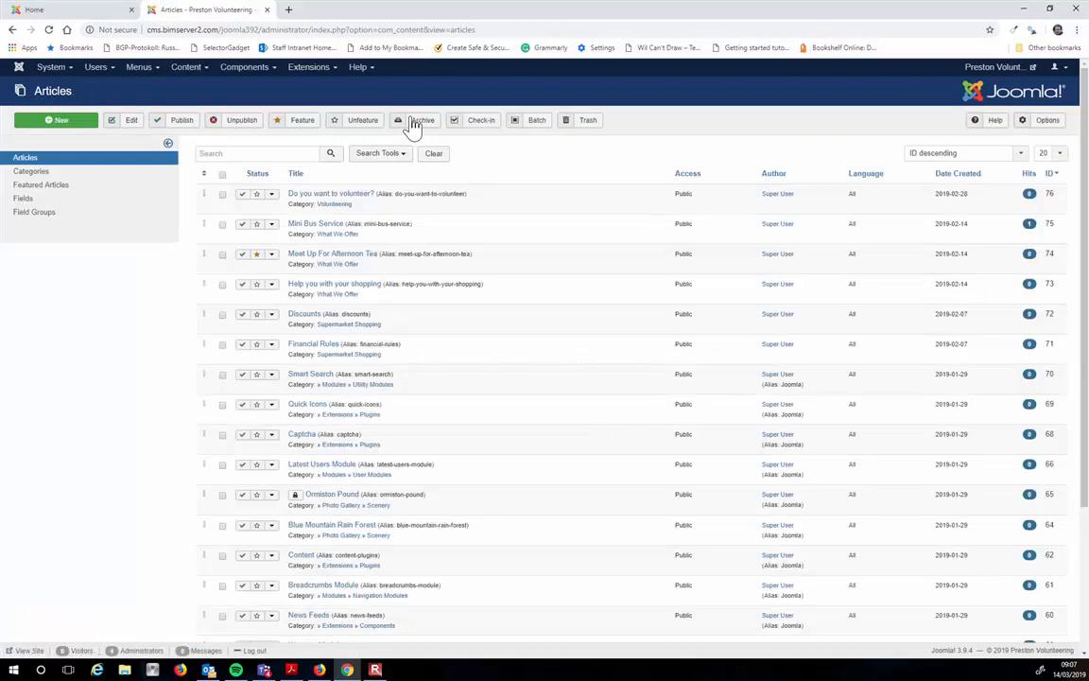